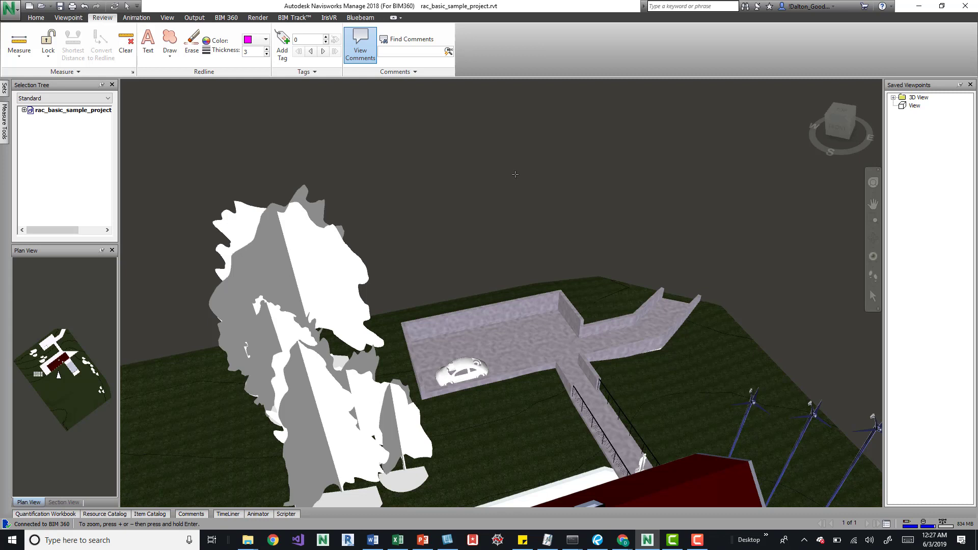
mouse_move(451, 176)
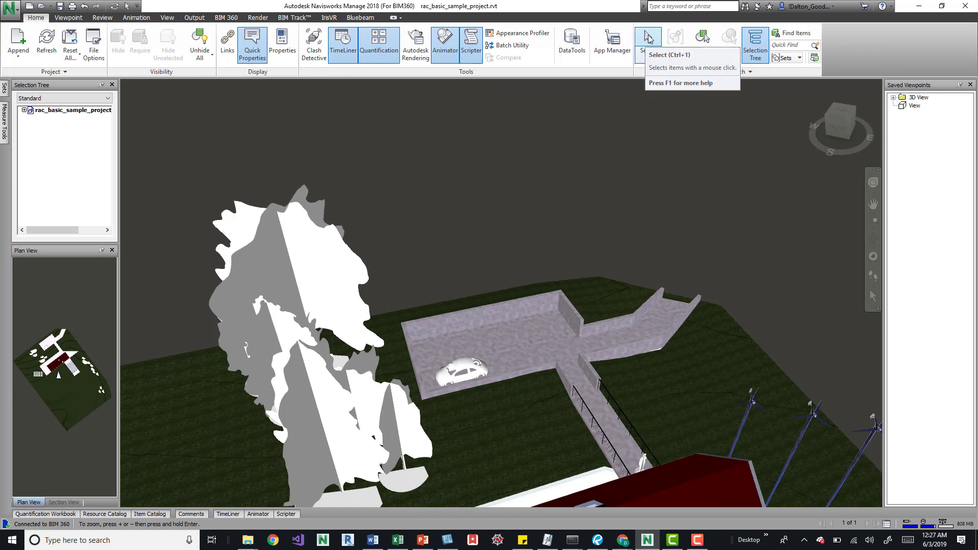
Switch from Measure back to Select mode, then return to the Review tools
left_click(646, 42)
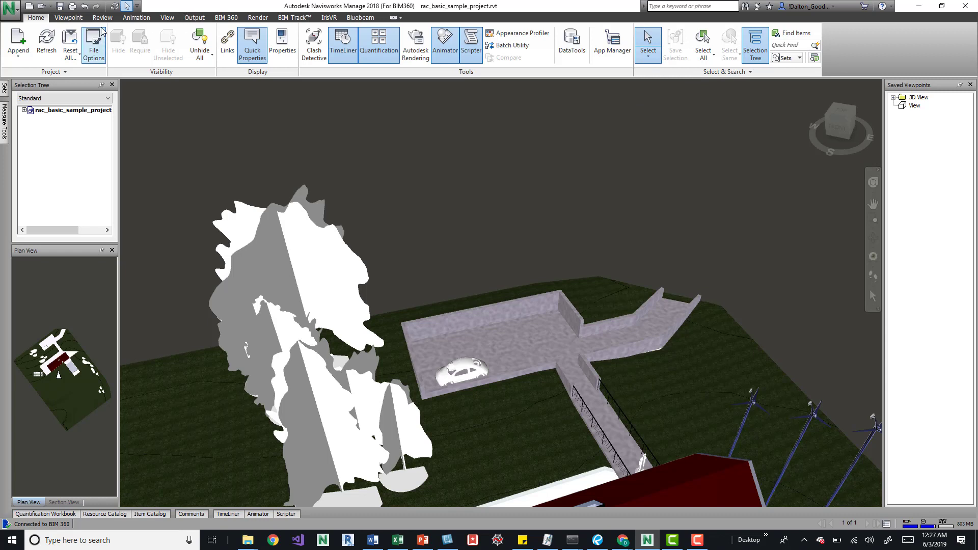
left_click(102, 17)
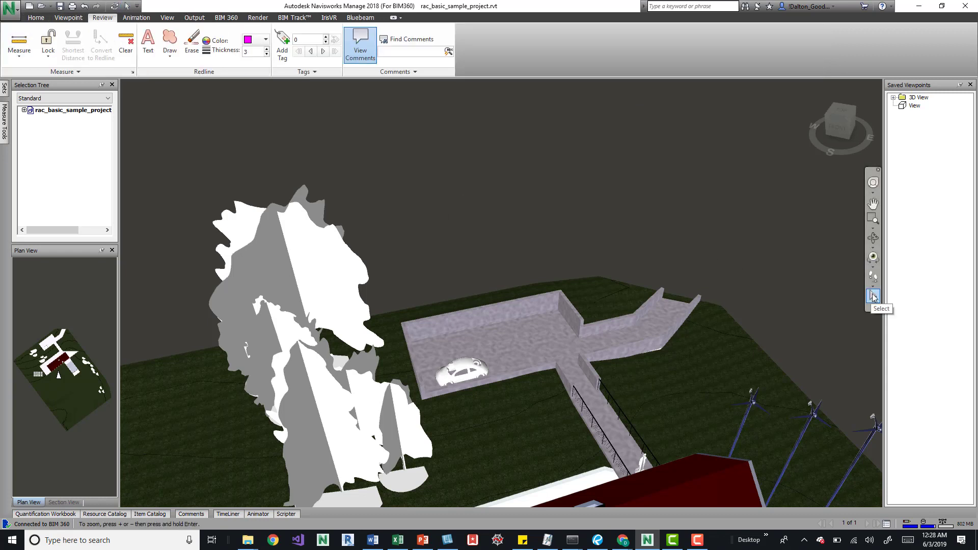
mouse_move(853, 301)
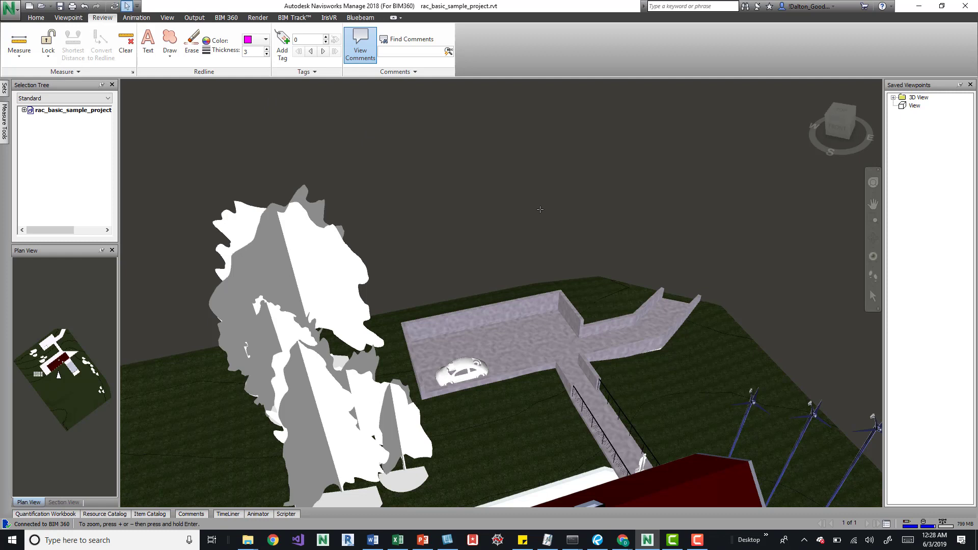
mouse_move(625, 204)
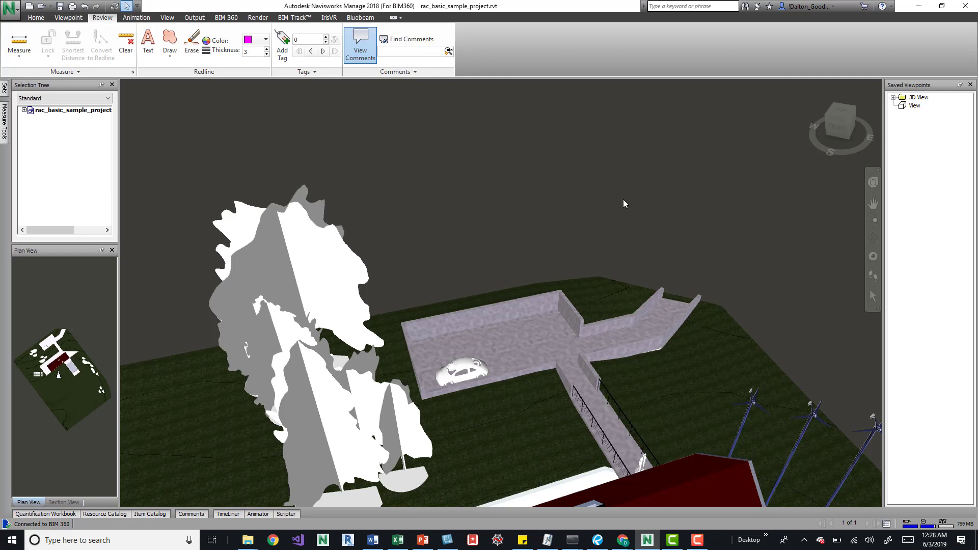
mouse_move(576, 181)
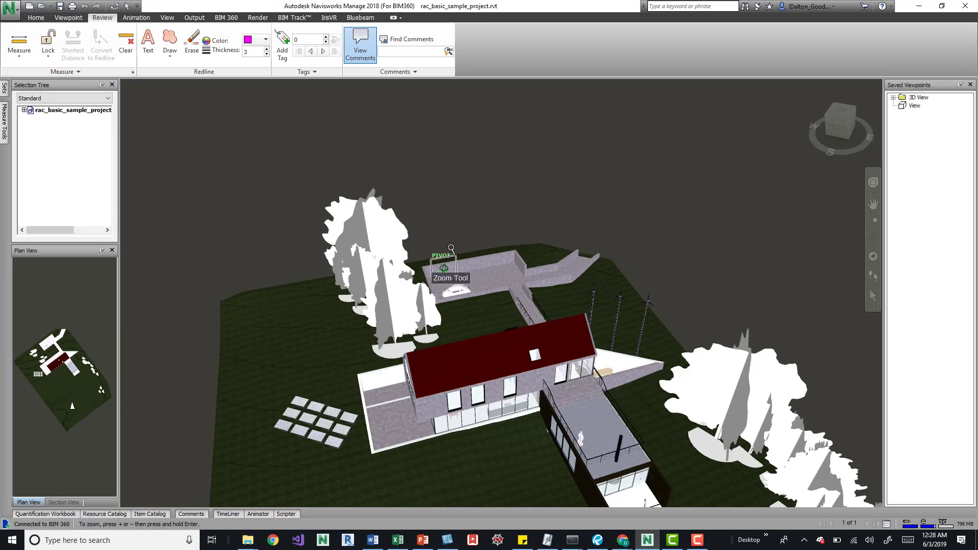
Zoom and orbit the view to bring the glass gable end of the house close
left_click_drag(452, 257, 498, 317)
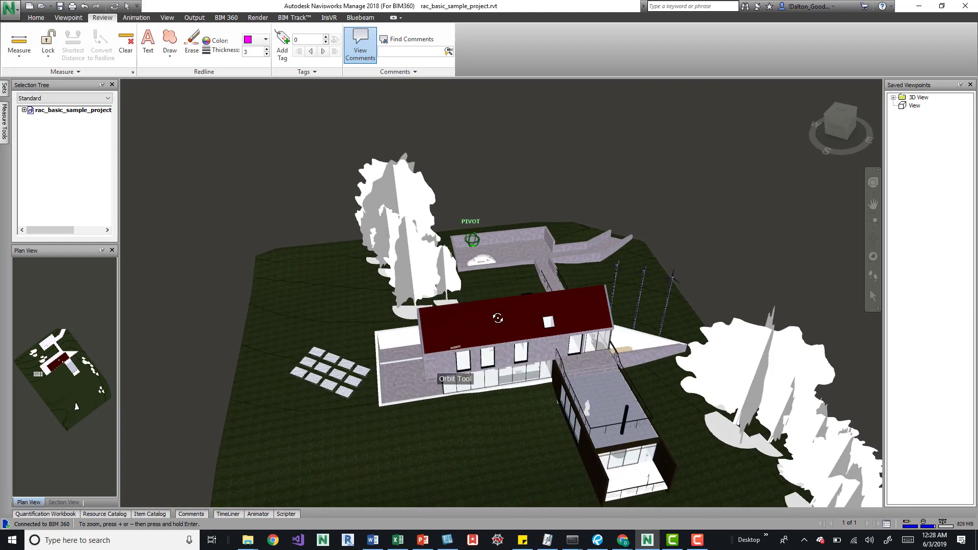
left_click_drag(498, 317, 466, 214)
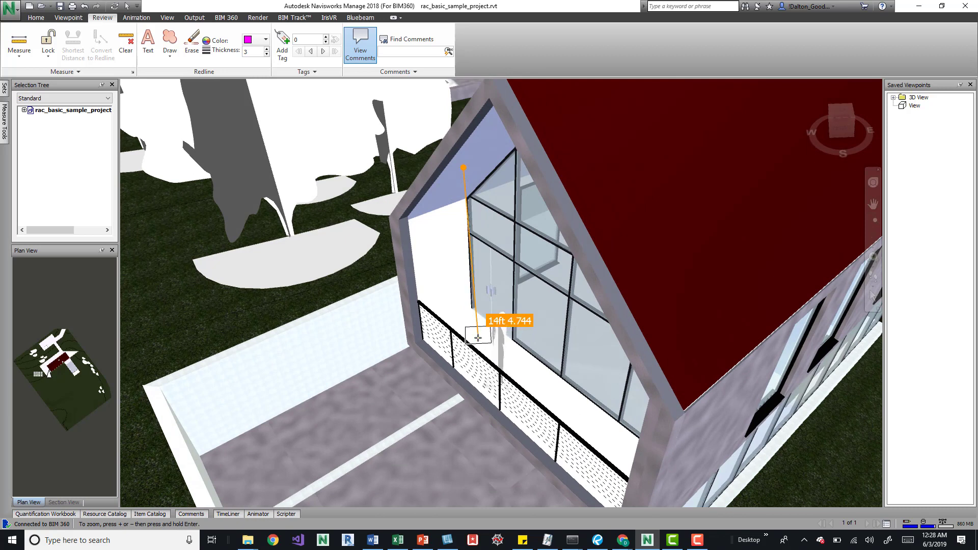
mouse_move(478, 332)
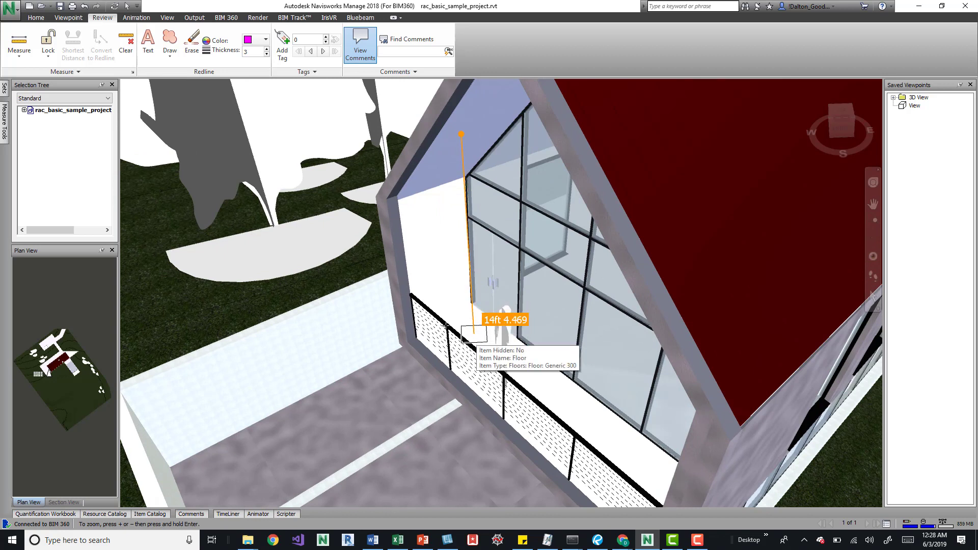
Place the floor point to finish the gable height at 14ft 5.512 with X, Y, Z components
left_click(480, 329)
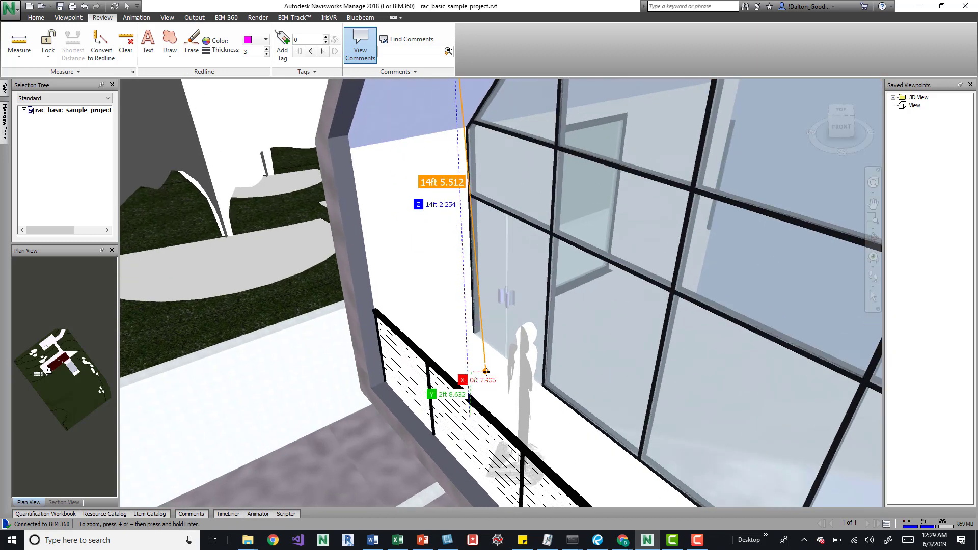
mouse_move(487, 366)
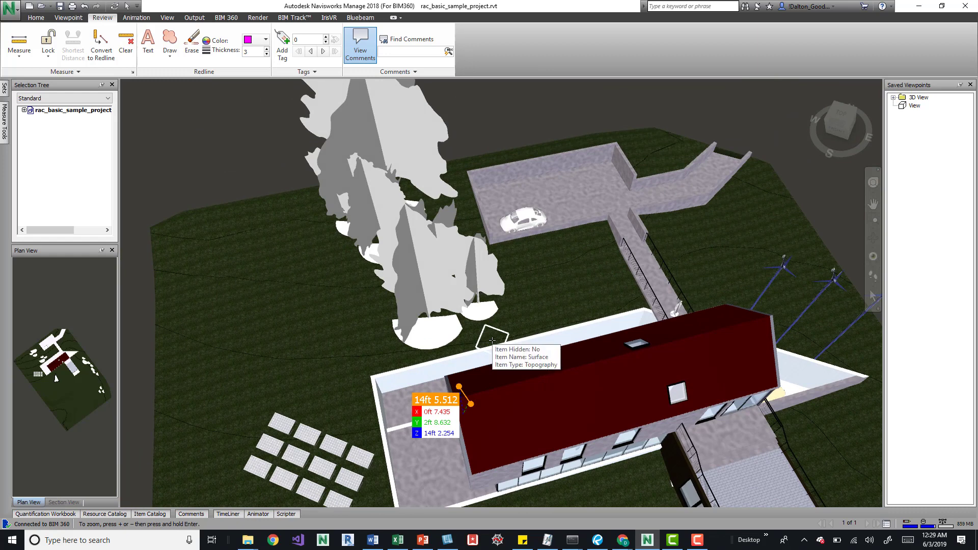
mouse_move(492, 367)
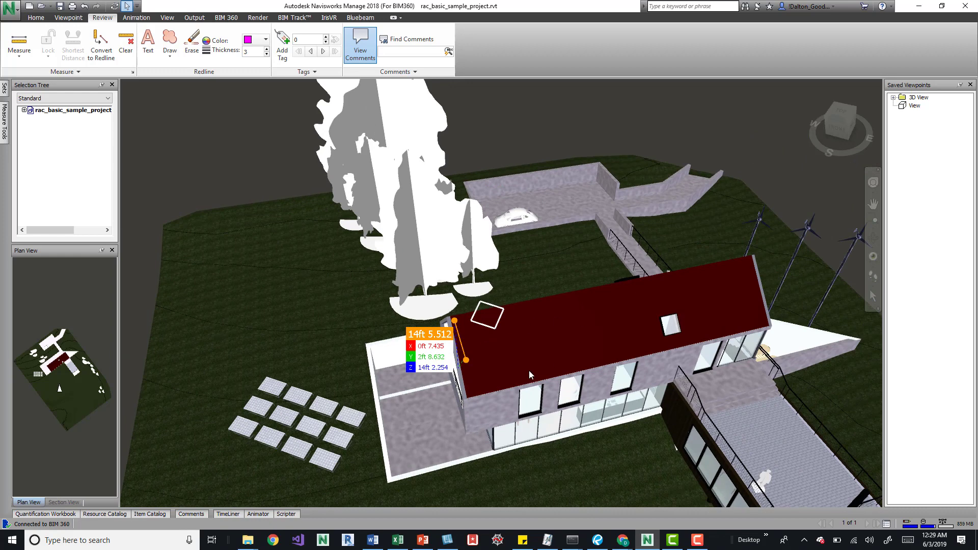
Clear the gable measurement and select the Beetle car in the car park
left_click(125, 44)
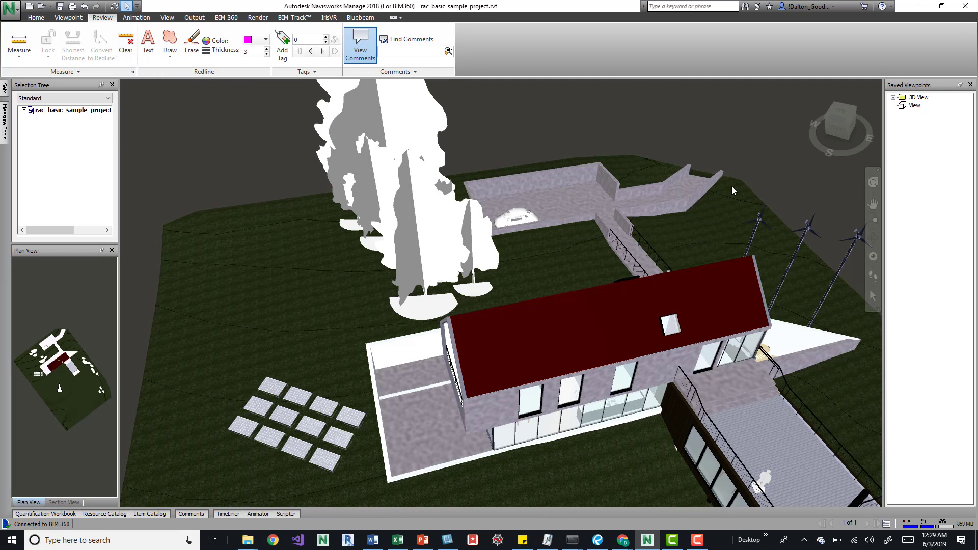
mouse_move(620, 145)
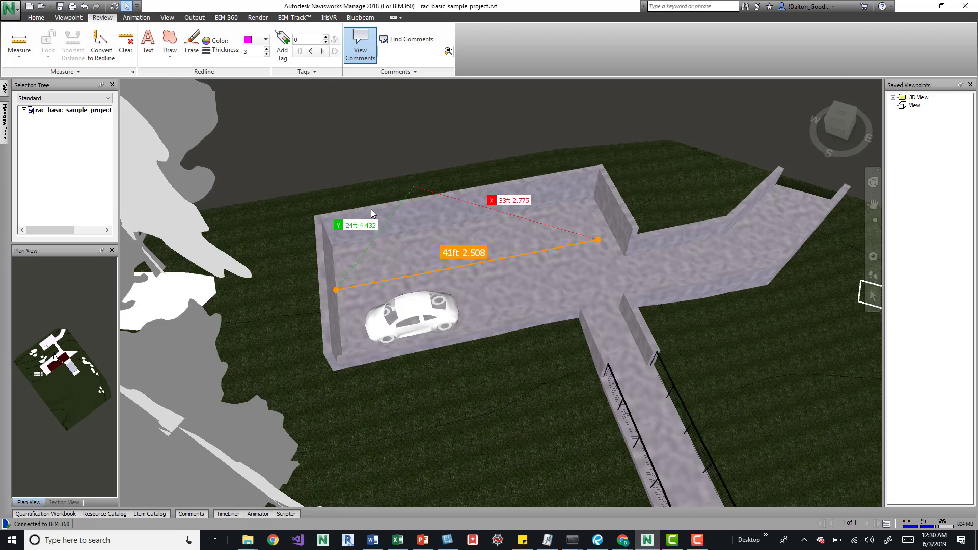
left_click(411, 318)
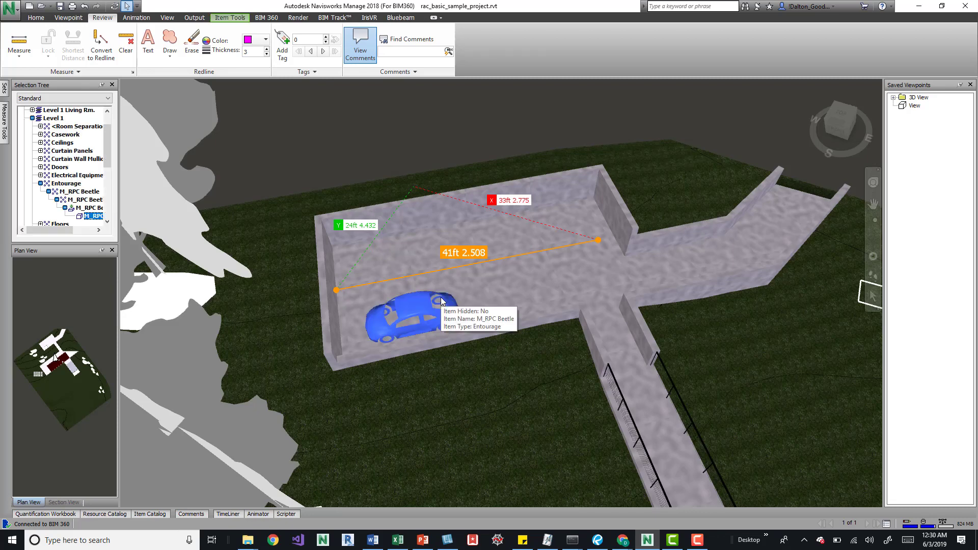